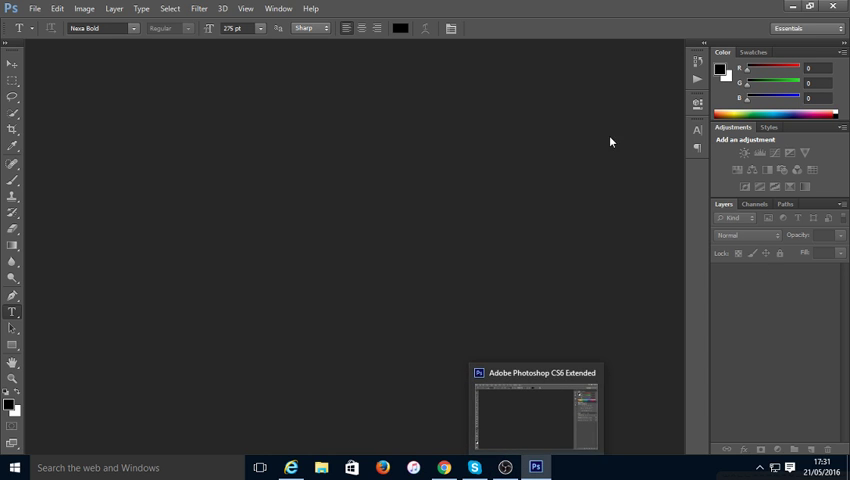
mouse_move(172, 388)
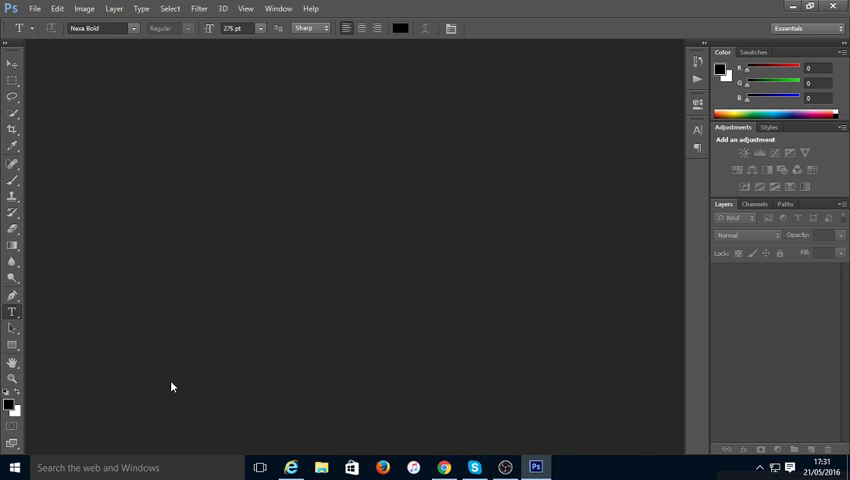
mouse_move(300, 390)
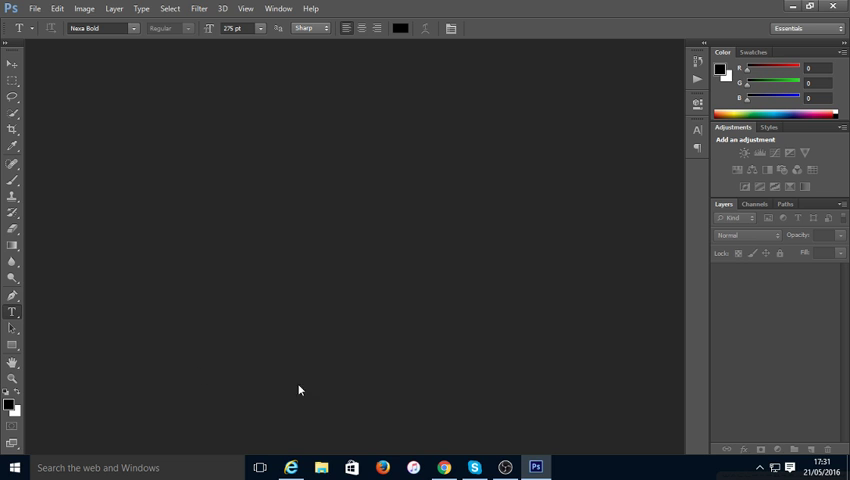
Bring up the Open dialog and choose SAM_1079.JPG in the 100PHOTO folder.
click(36, 8)
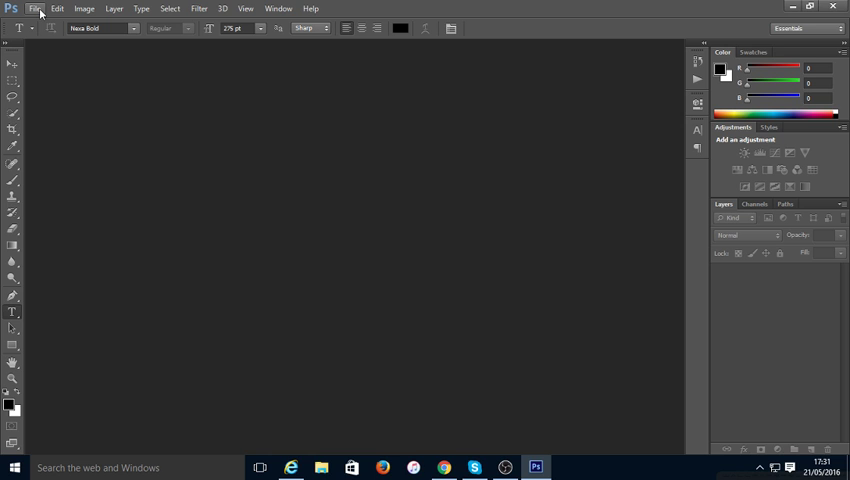
click(36, 8)
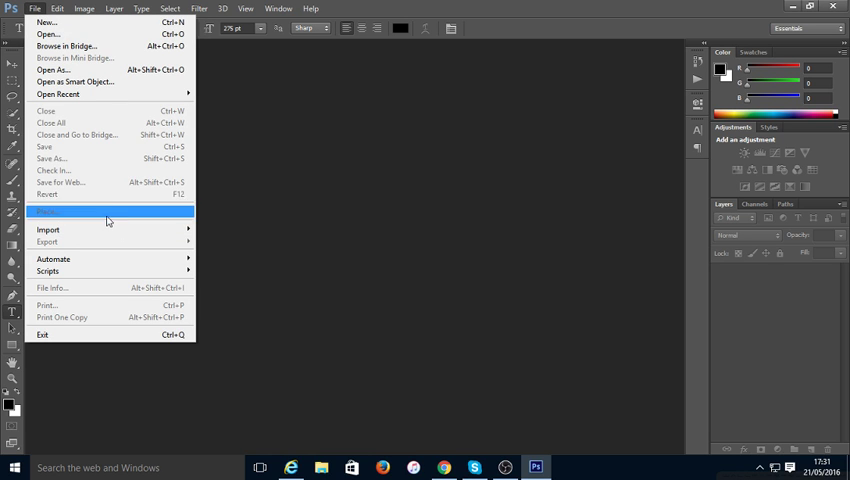
click(56, 8)
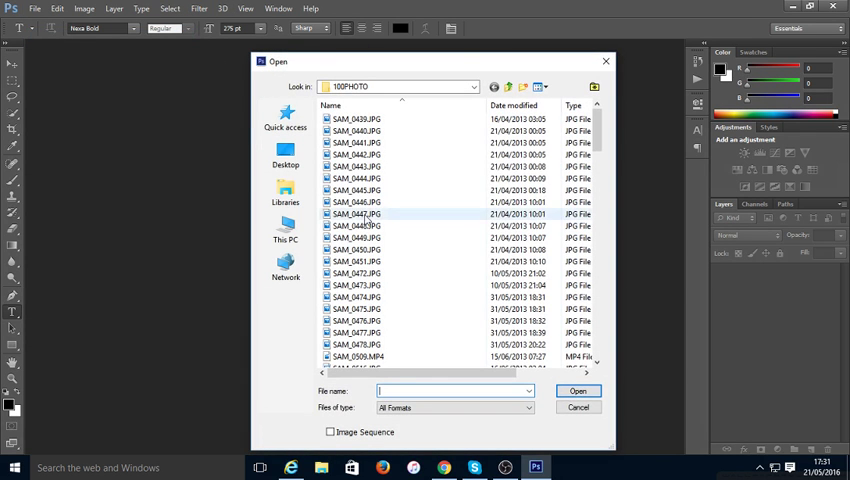
scroll(down, 3)
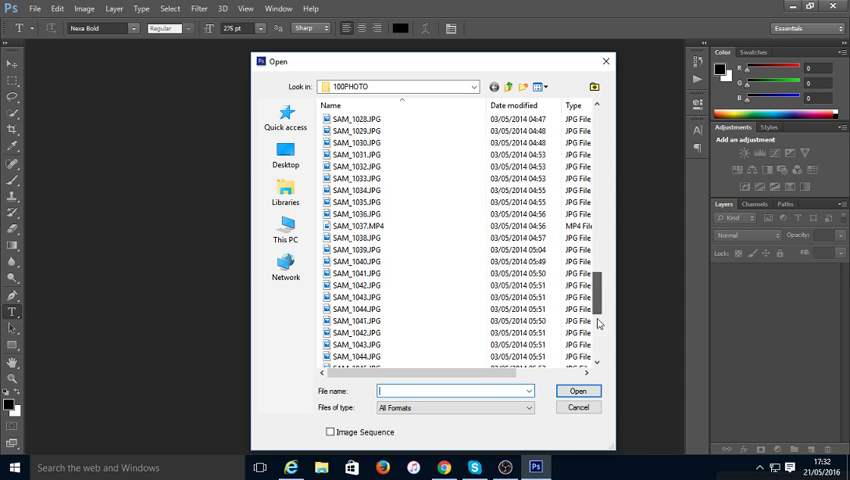
click(360, 356)
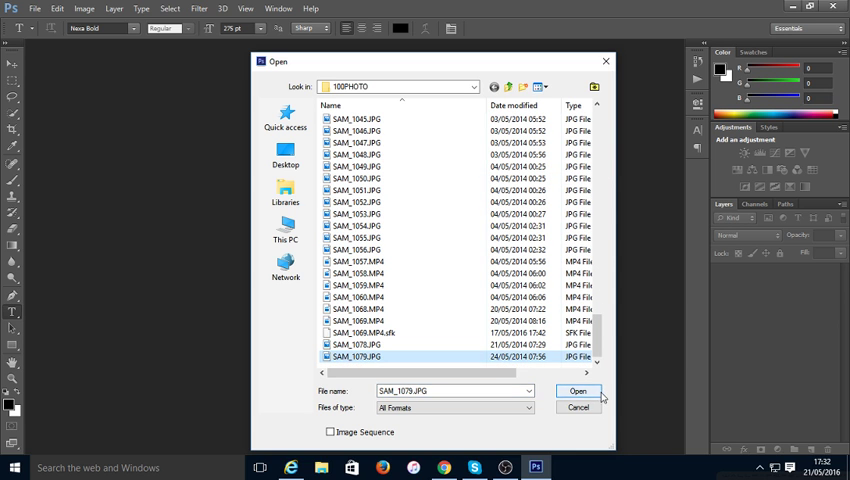
Load SAM_1079.JPG as a document.
click(578, 392)
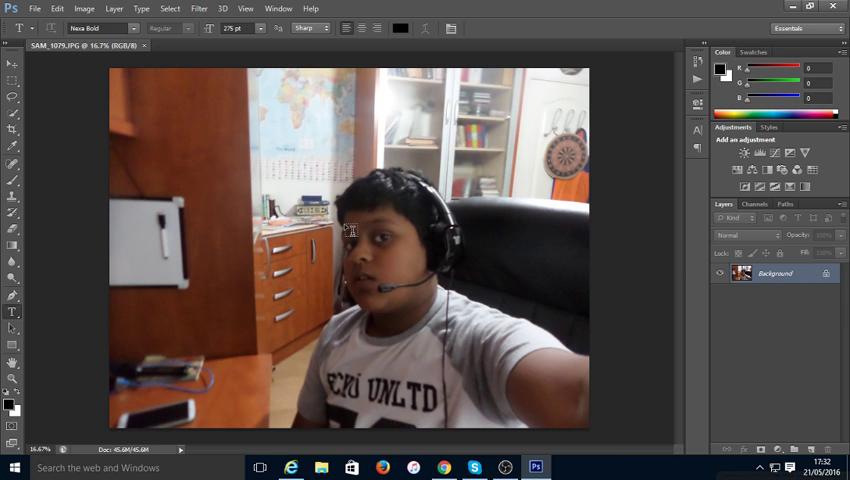
mouse_move(446, 188)
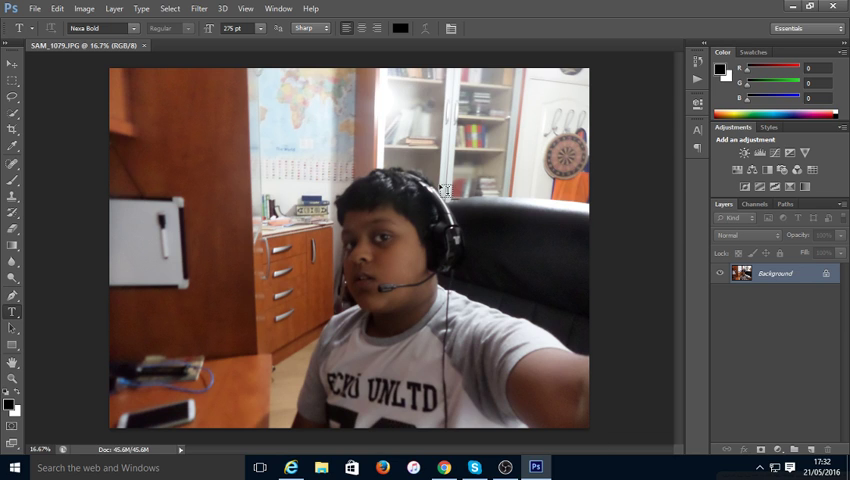
mouse_move(260, 130)
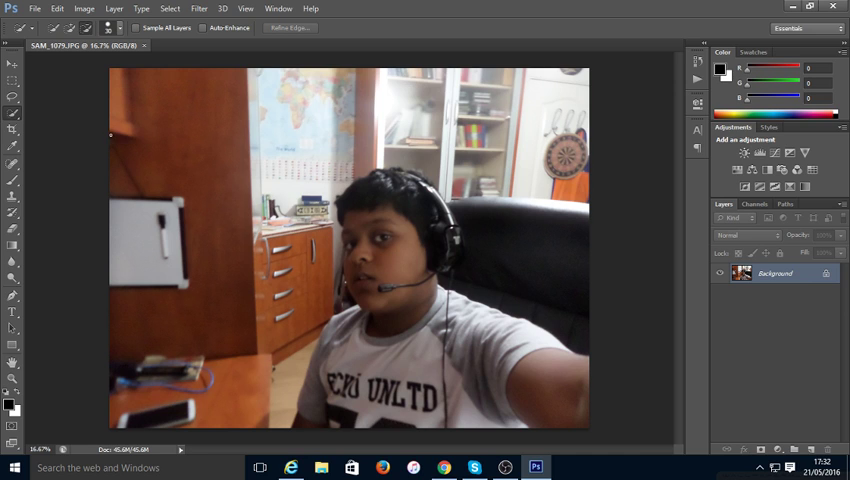
Select the boy with the Quick Selection Tool.
click(12, 116)
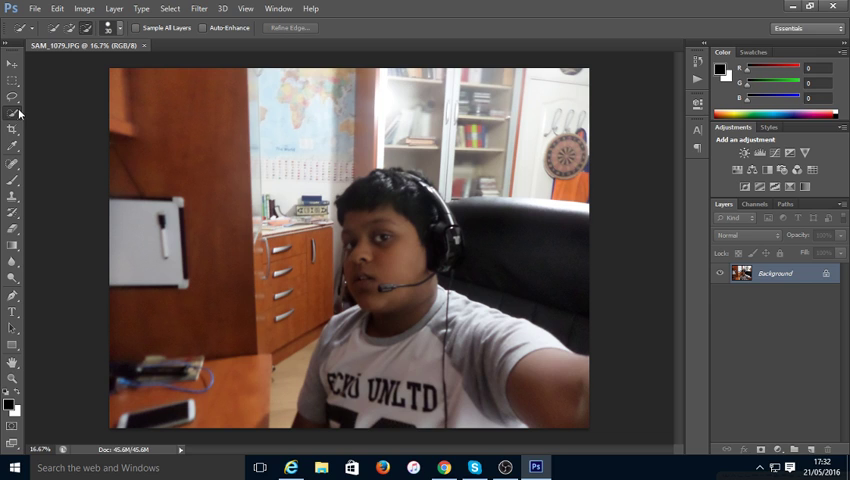
mouse_move(396, 220)
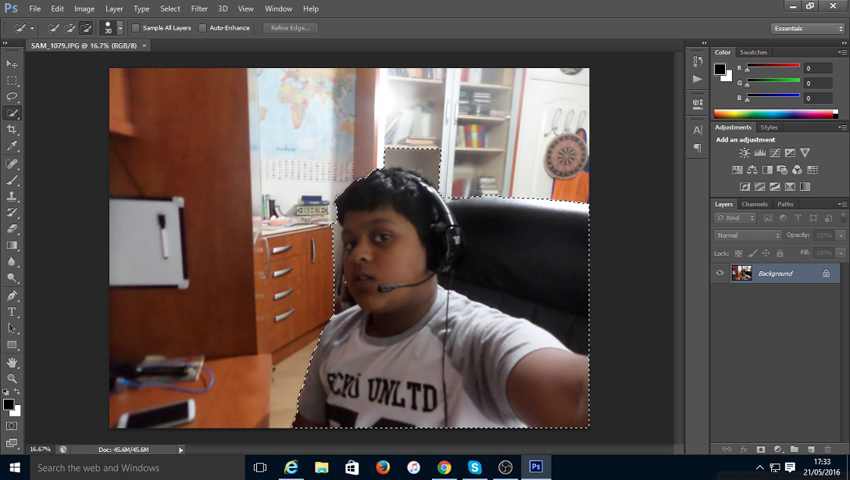
click(288, 28)
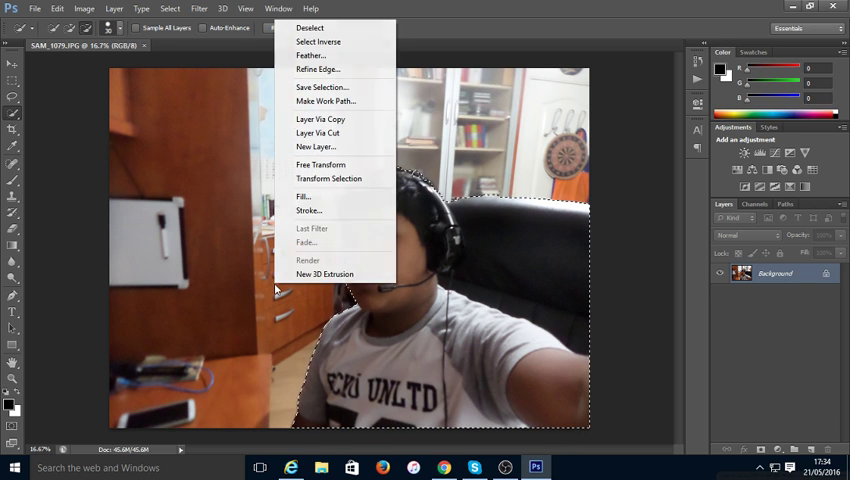
mouse_move(318, 40)
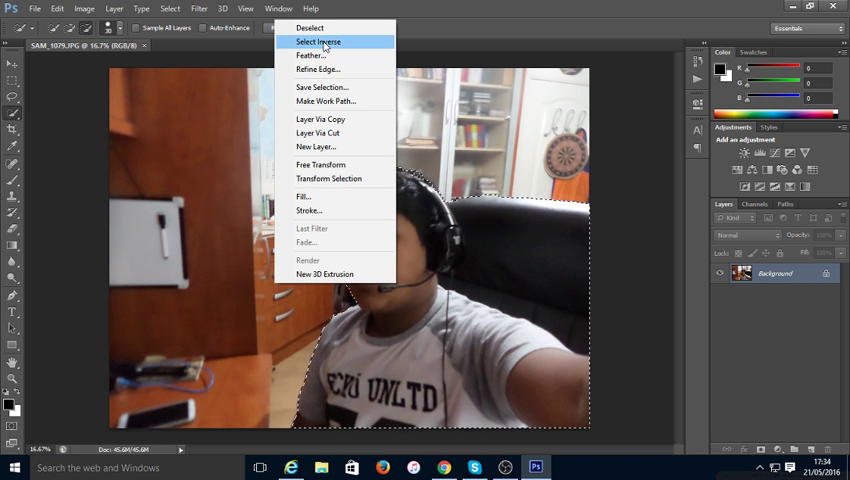
Invert the selection so the background is selected instead of the boy.
click(318, 42)
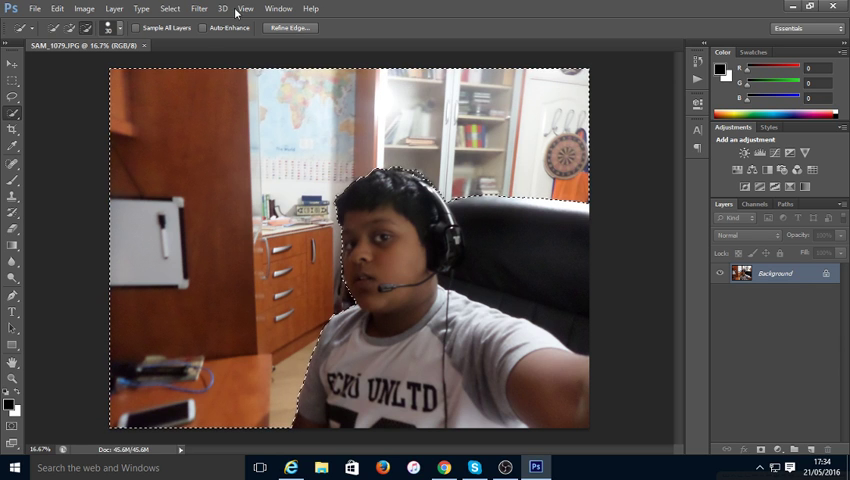
Start the Lens Blur filter on the selected background.
click(200, 8)
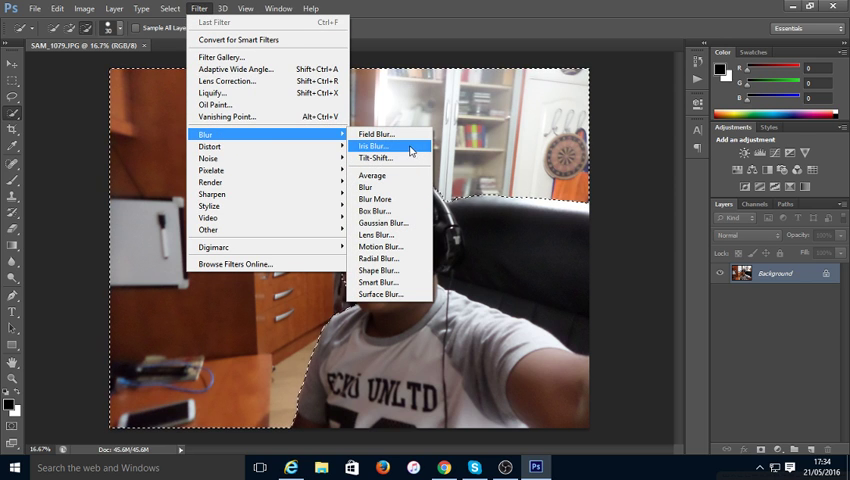
mouse_move(376, 234)
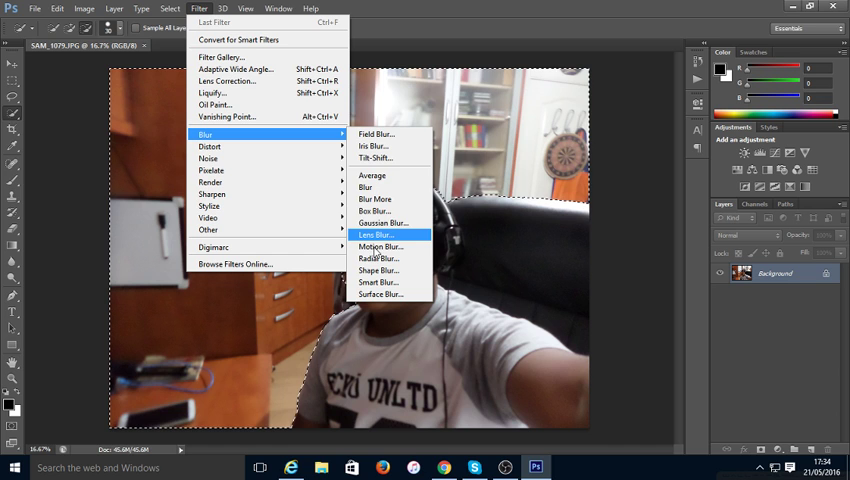
mouse_move(376, 188)
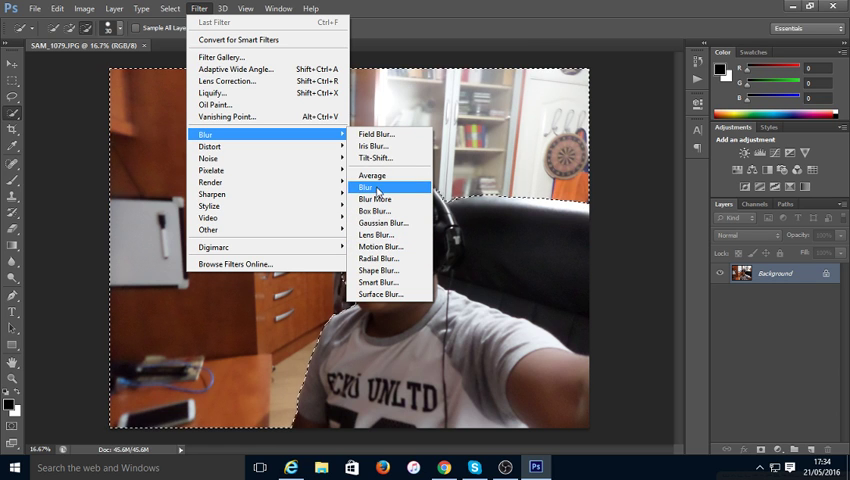
mouse_move(384, 212)
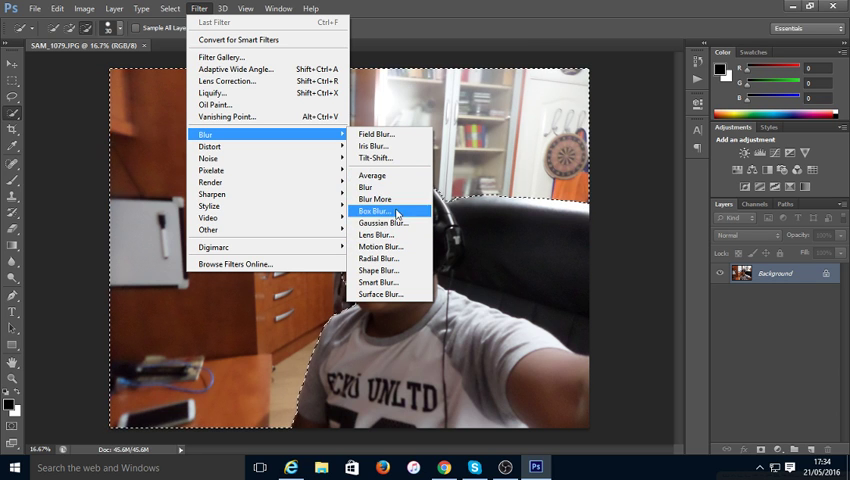
mouse_move(384, 222)
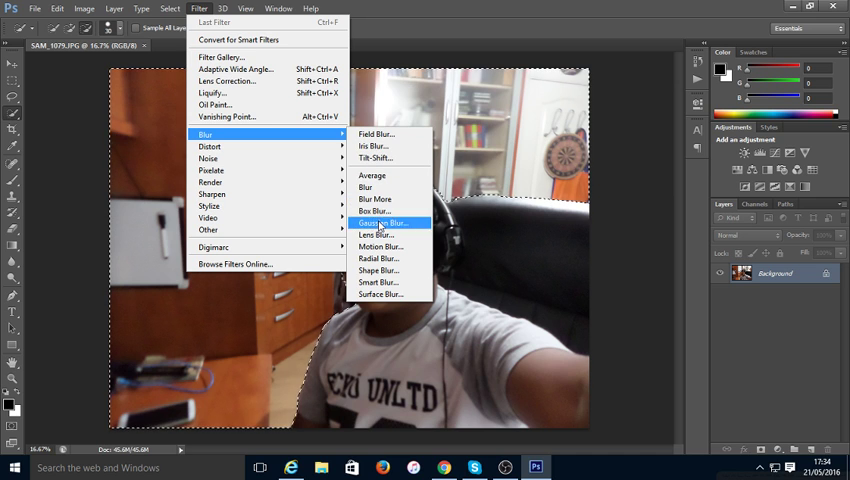
mouse_move(380, 246)
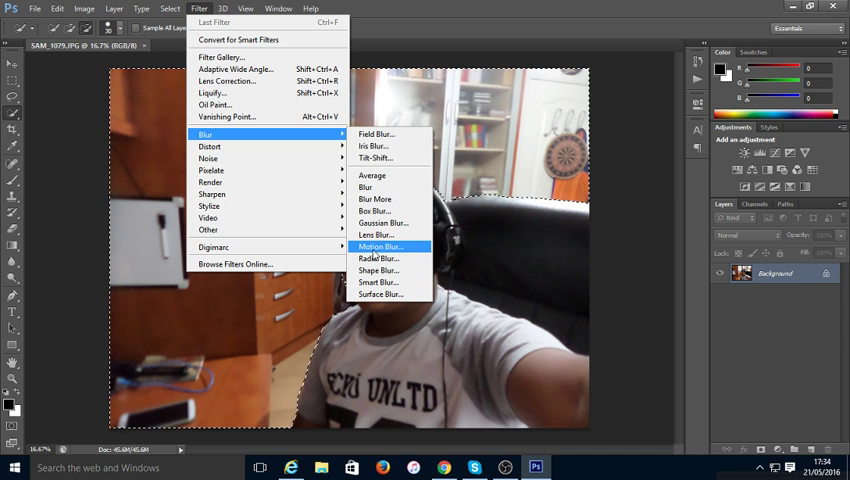
mouse_move(378, 234)
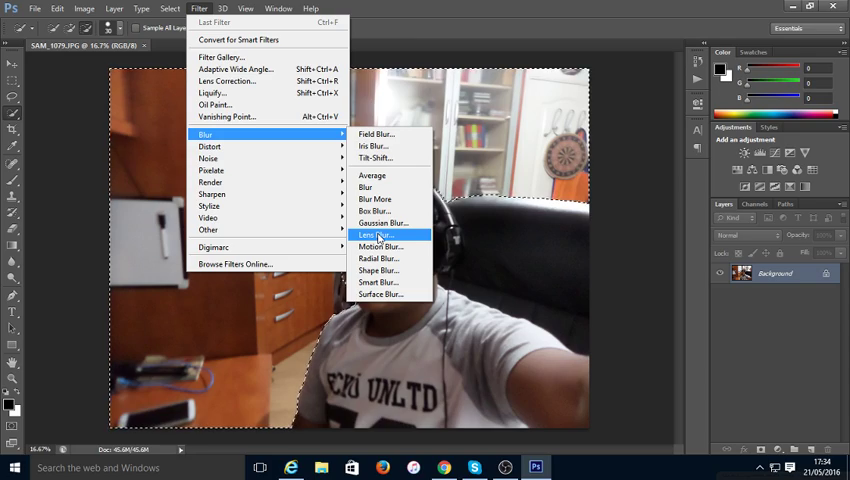
click(376, 236)
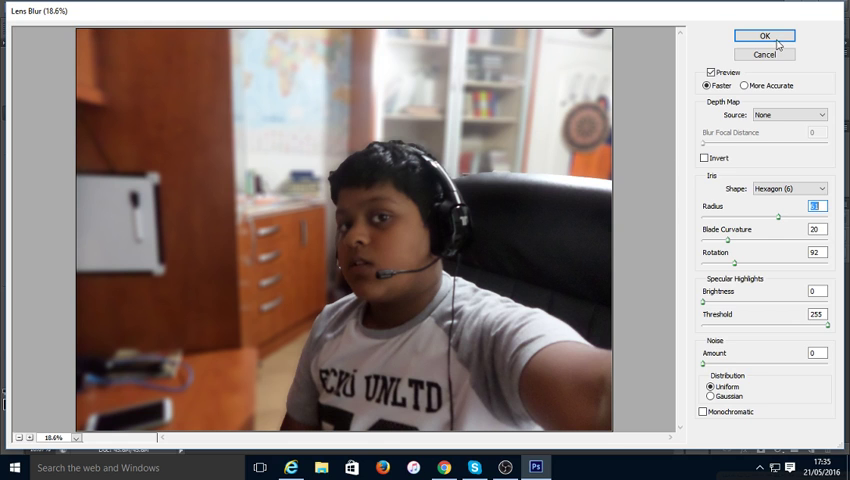
Apply the Lens Blur so the background softens behind the sharp boy.
click(764, 36)
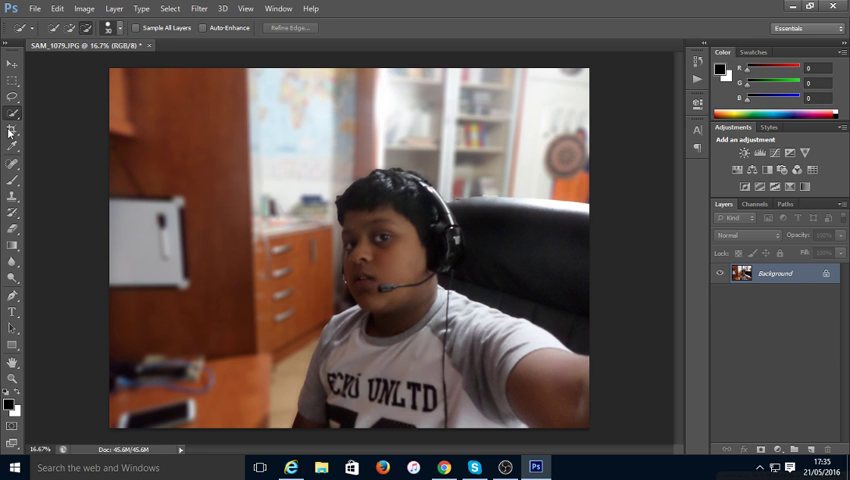
Switch to the Crop tool after deselecting.
click(12, 130)
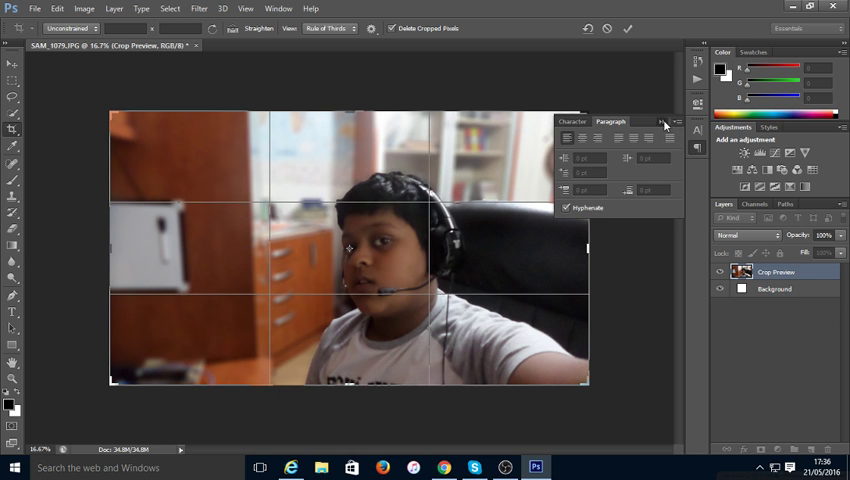
Commit the wide landscape crop, trimming the top and bottom.
click(628, 28)
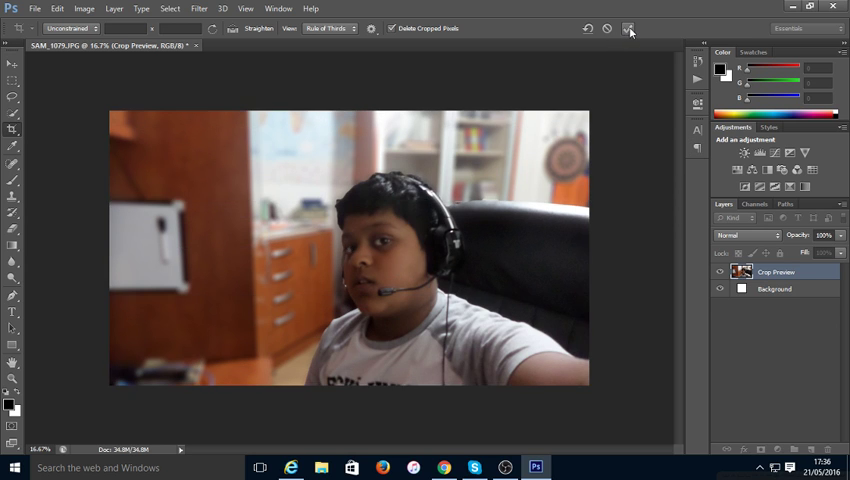
click(628, 28)
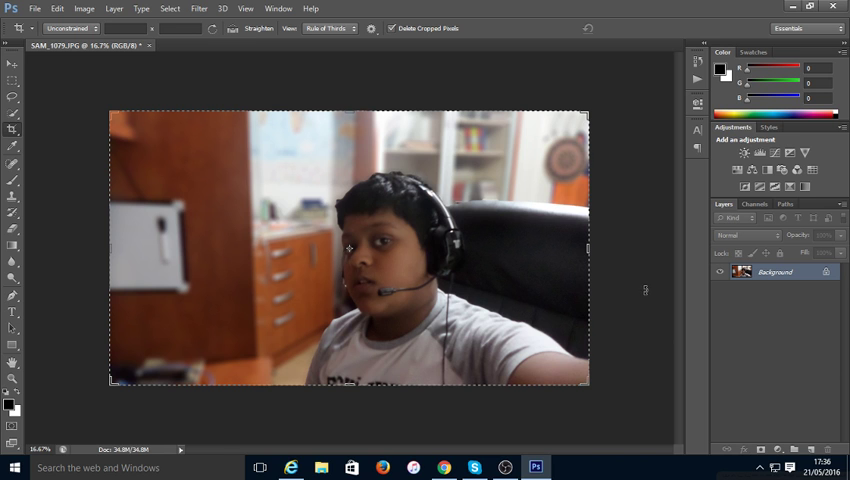
click(36, 8)
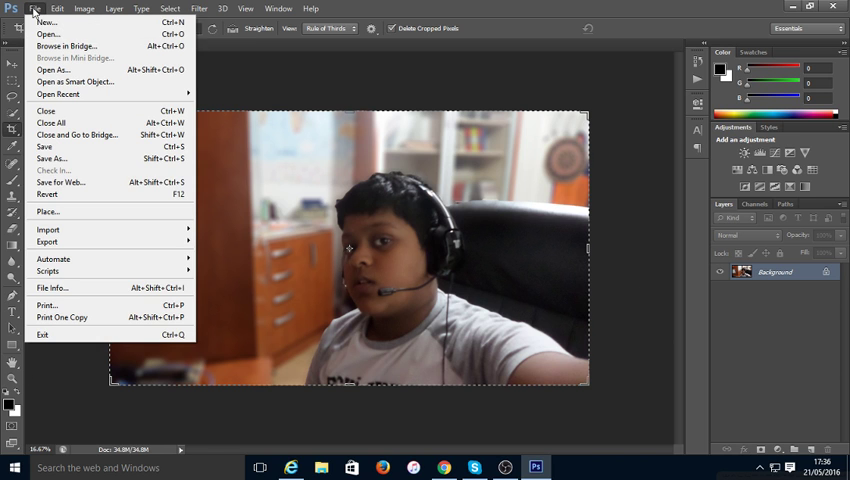
Save As SAM_1079.png in PNG format into This PC > Pictures > Roblox.
click(52, 158)
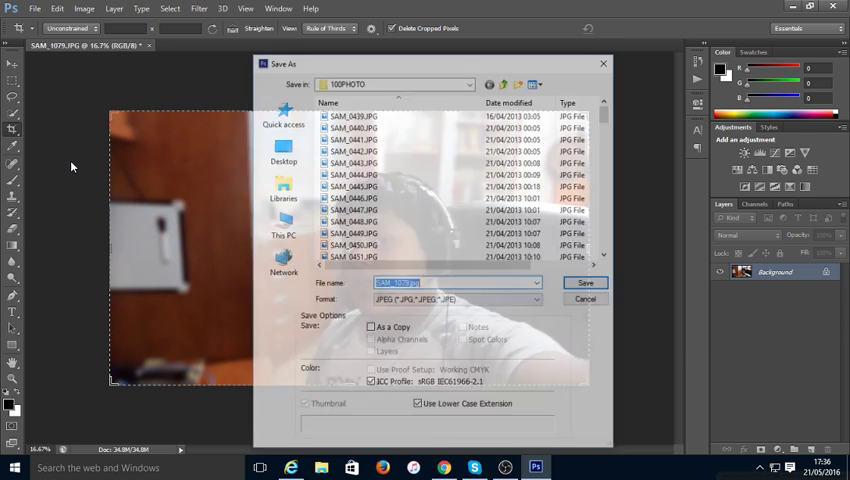
click(536, 300)
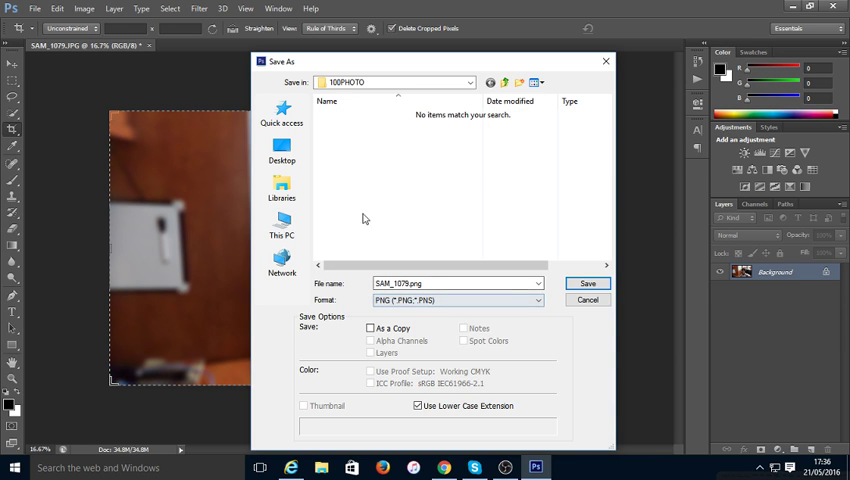
click(282, 222)
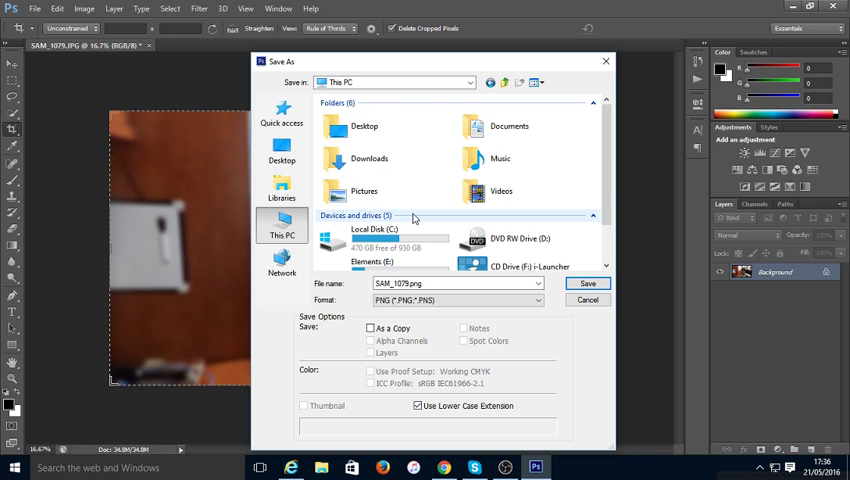
double_click(364, 184)
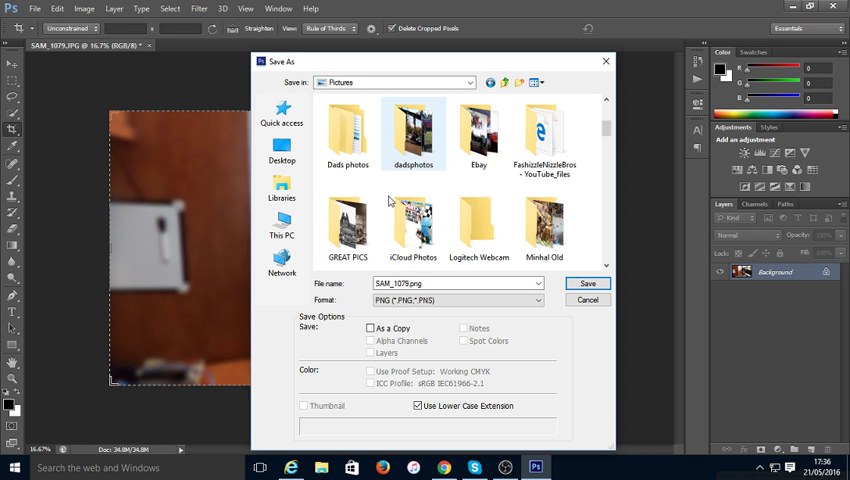
click(544, 224)
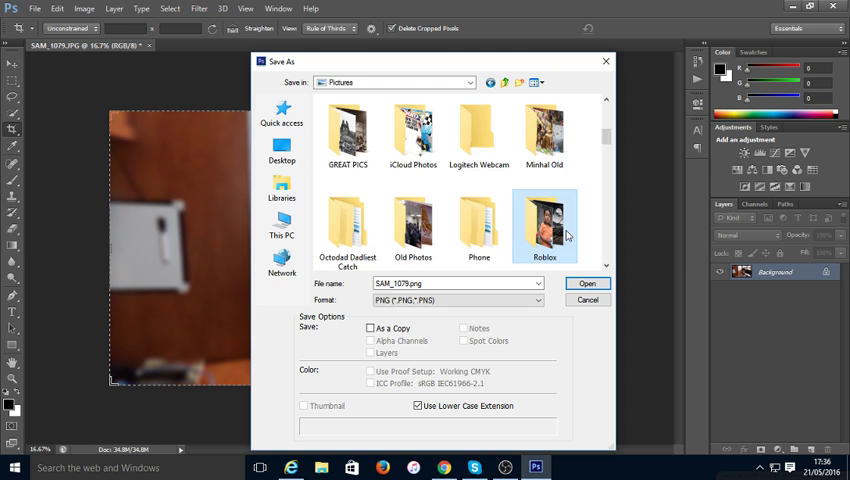
double_click(544, 224)
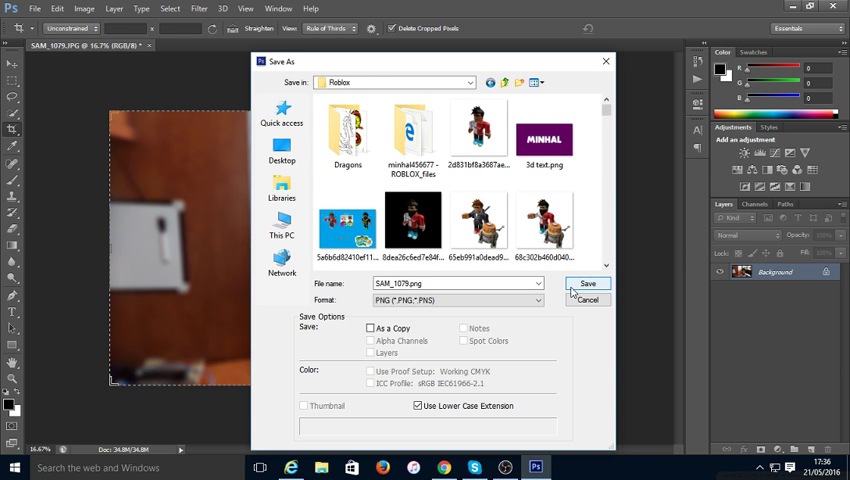
click(588, 284)
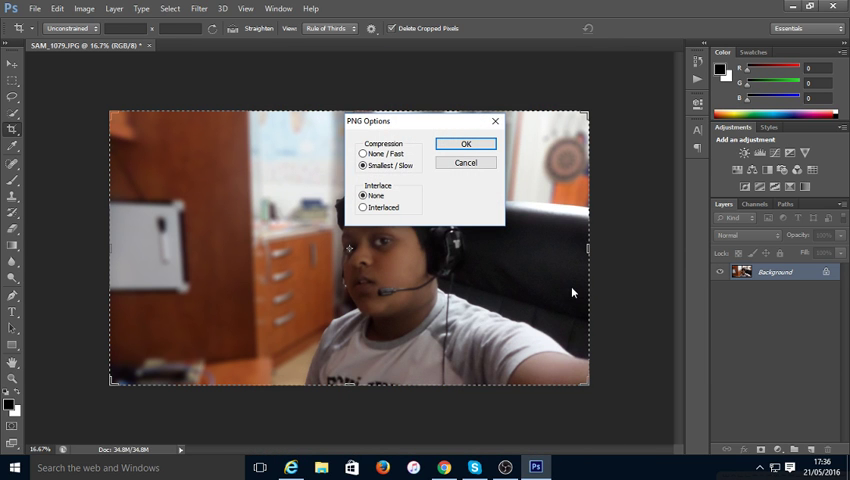
Accept the PNG Options to finish writing SAM_1079.png.
click(466, 144)
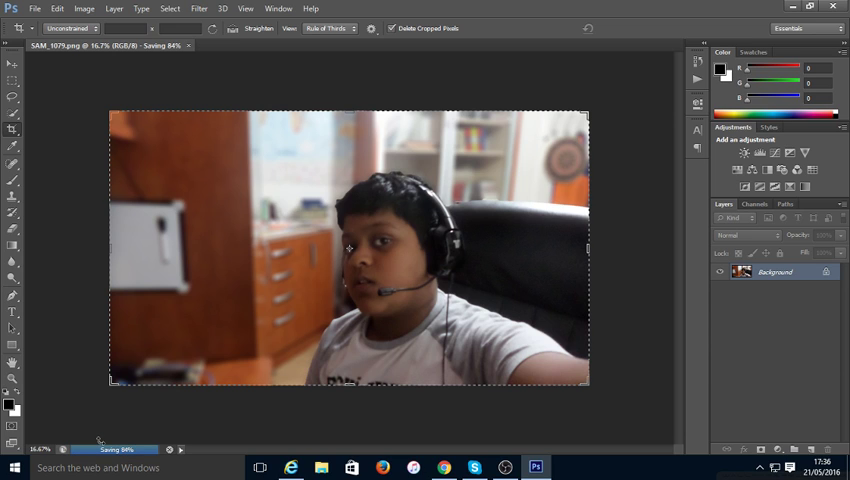
mouse_move(796, 156)
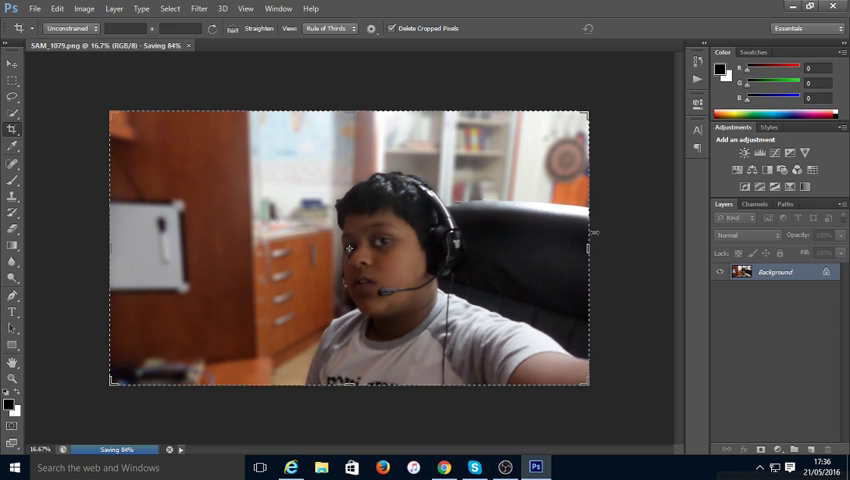
mouse_move(588, 270)
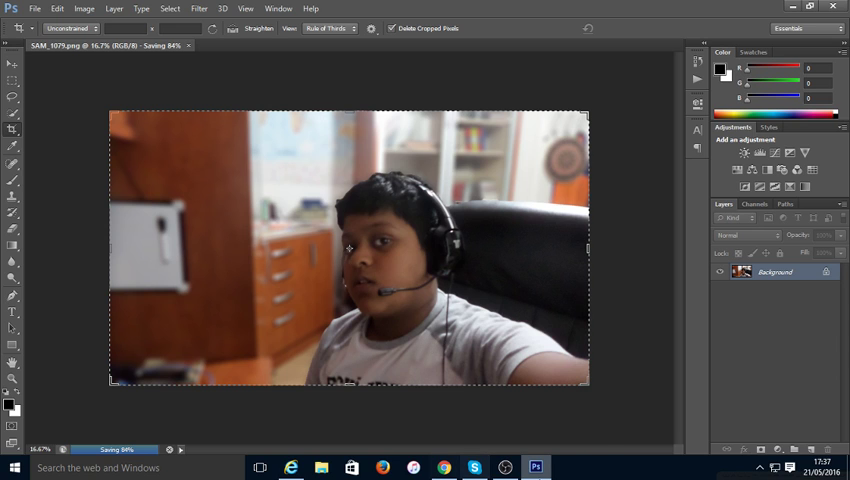
mouse_move(716, 250)
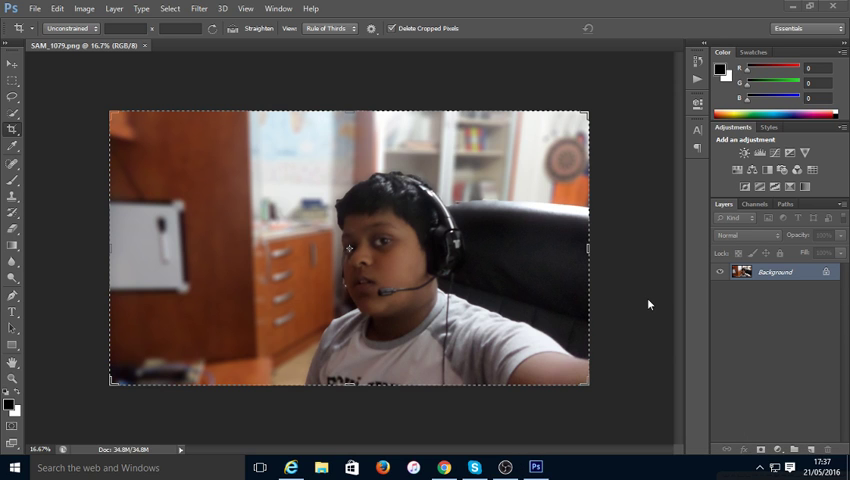
mouse_move(504, 468)
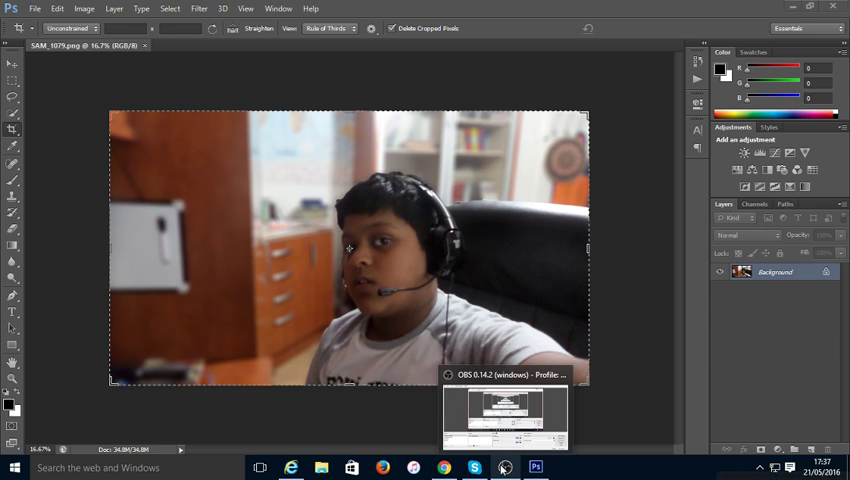